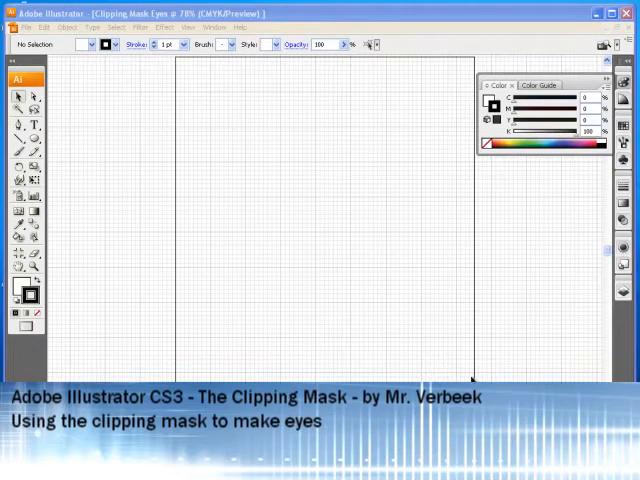
{"action": "mouse_move", "coordinate": [452, 377]}
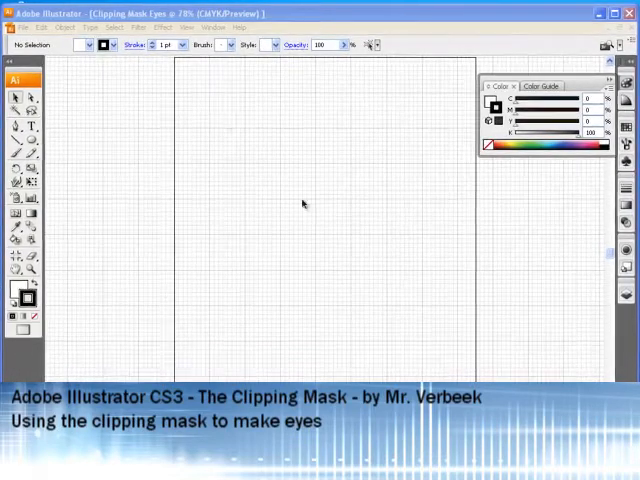
- Check the View menu's Hide Grid, Snap to Grid and Snap to Point options
{"action": "left_click", "coordinate": [186, 27]}
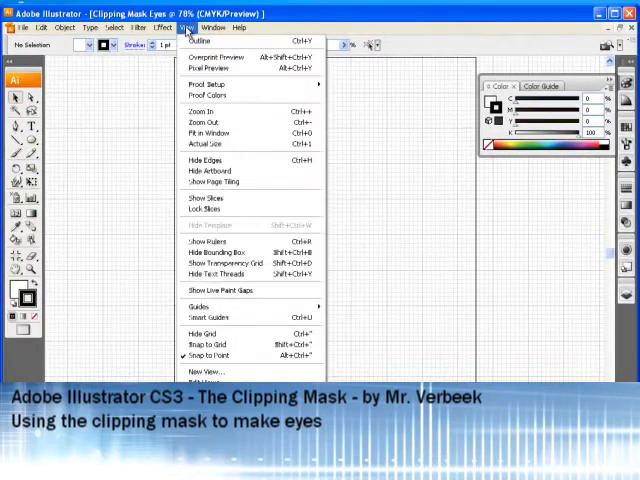
{"action": "mouse_move", "coordinate": [205, 344]}
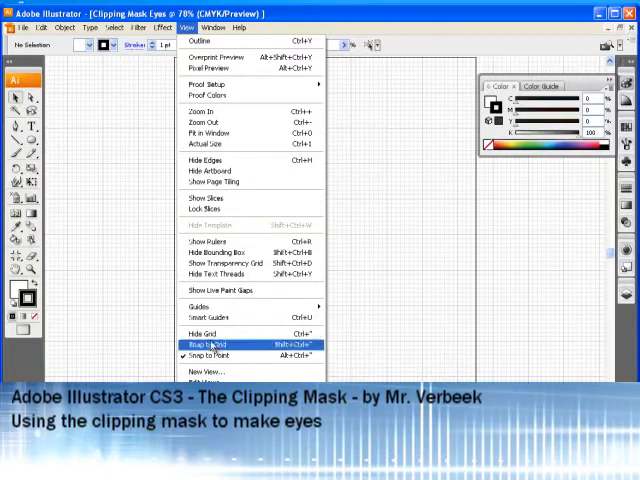
{"action": "mouse_move", "coordinate": [203, 333]}
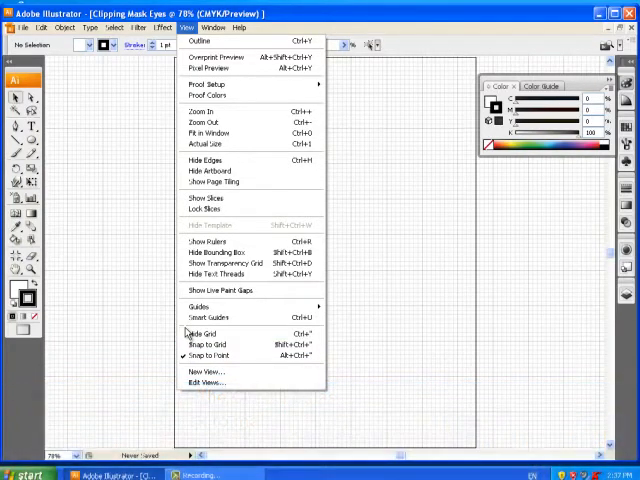
{"action": "mouse_move", "coordinate": [210, 318]}
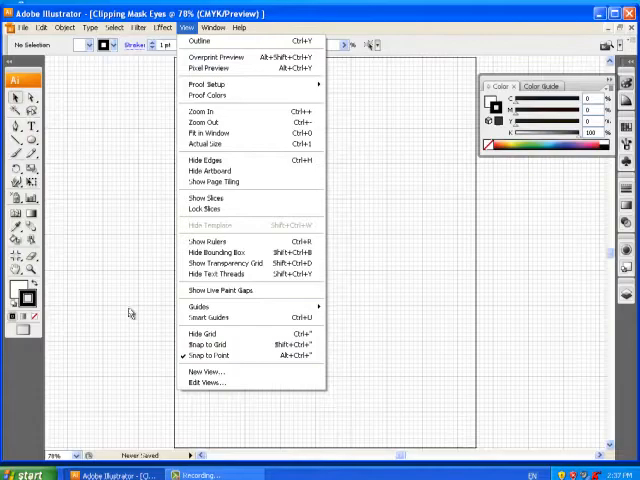
- Dismiss the View menu, leaving the blank gridded artboard
{"action": "key", "text": "Tab"}
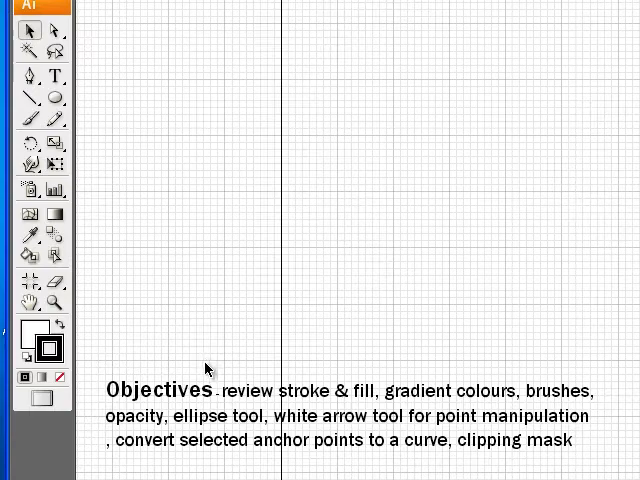
- Switch to the Ellipse tool to draw the first eye shape
{"action": "left_click", "coordinate": [55, 98]}
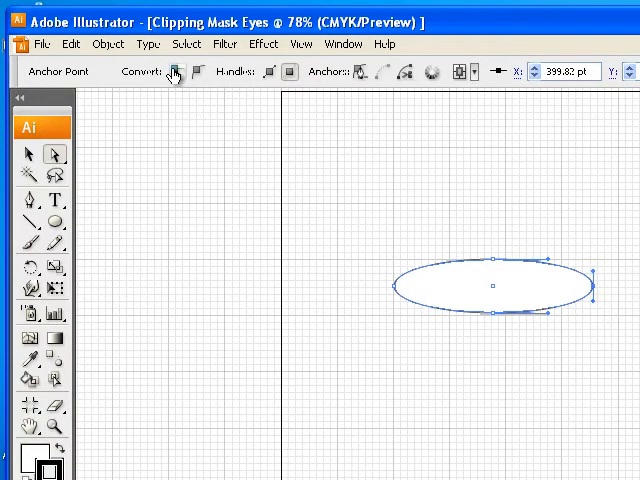
{"action": "mouse_move", "coordinate": [173, 71]}
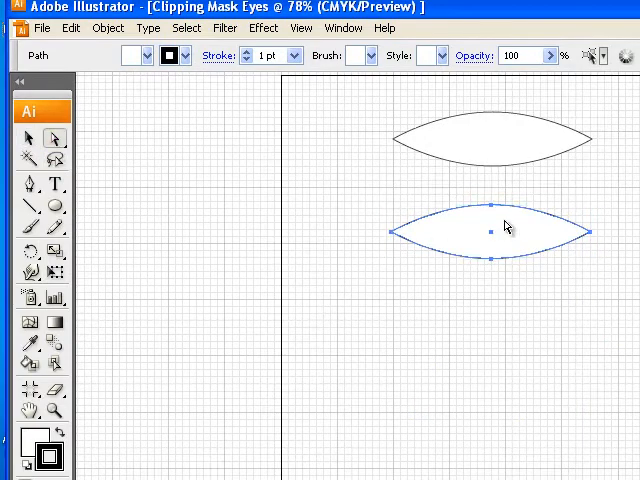
- Drag the lower almond's left anchor down and refine its curve into a tilted eye
{"action": "left_click", "coordinate": [490, 208]}
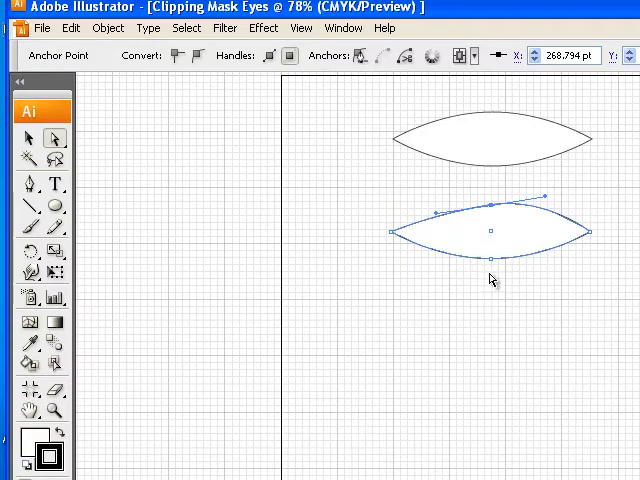
{"action": "mouse_move", "coordinate": [465, 315]}
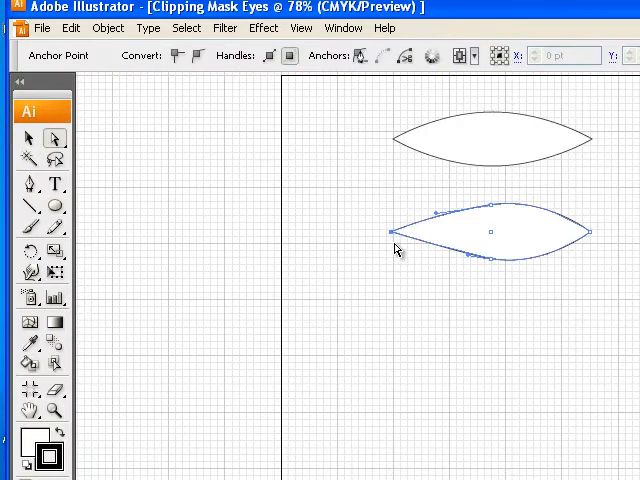
{"action": "left_click_drag", "start_coordinate": [390, 243], "coordinate": [392, 253]}
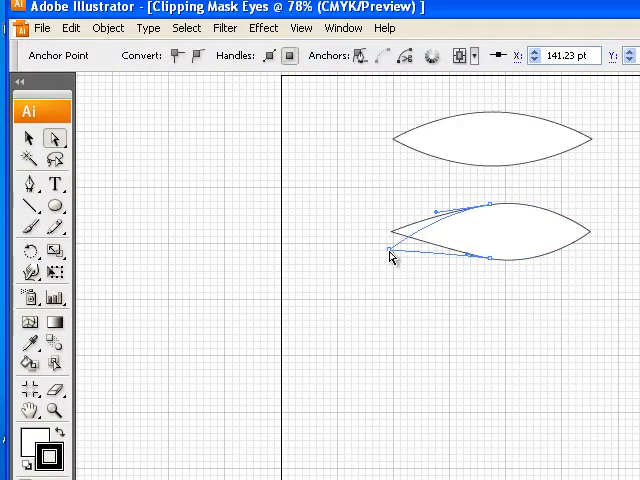
{"action": "left_click_drag", "start_coordinate": [390, 250], "coordinate": [595, 232]}
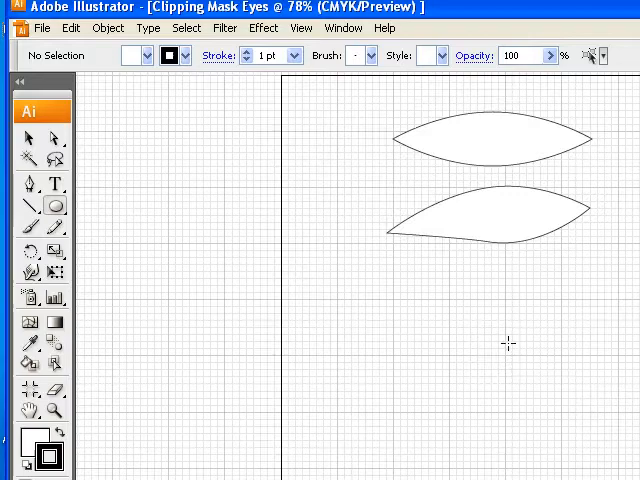
- Draw the iris circle below the eye outlines and fill it with blue
{"action": "left_click_drag", "start_coordinate": [507, 345], "coordinate": [527, 403]}
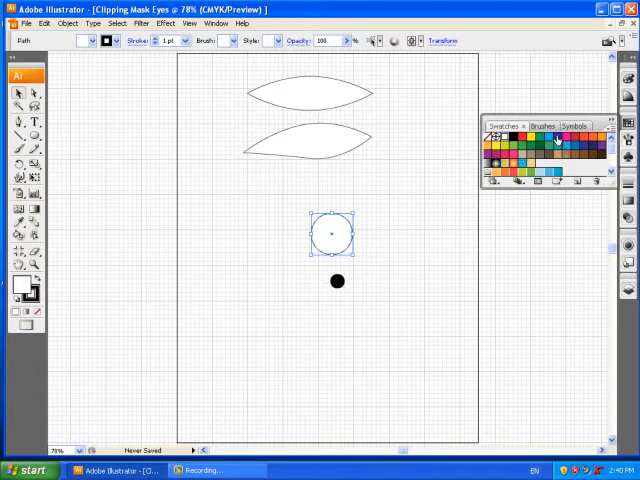
{"action": "left_click", "coordinate": [556, 139]}
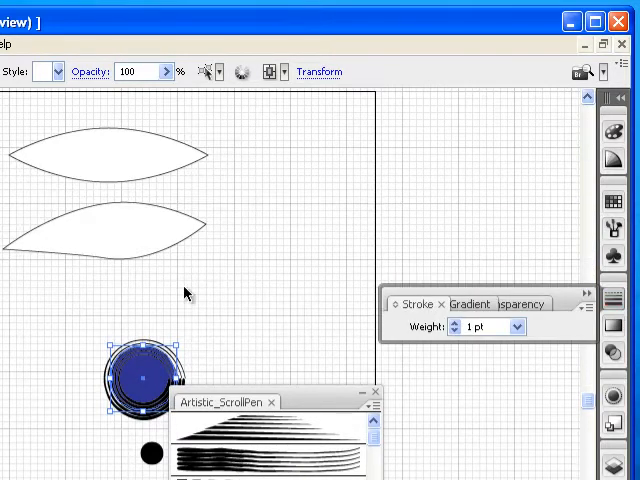
{"action": "mouse_move", "coordinate": [503, 351]}
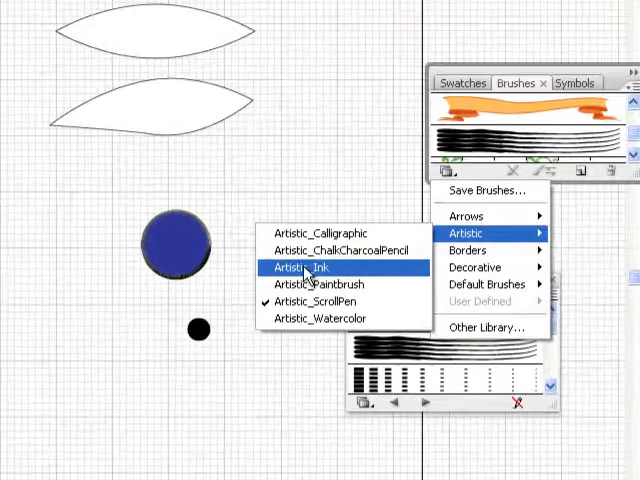
- Open the Artistic_Ink brush library for splatter strokes on the iris
{"action": "left_click", "coordinate": [303, 268]}
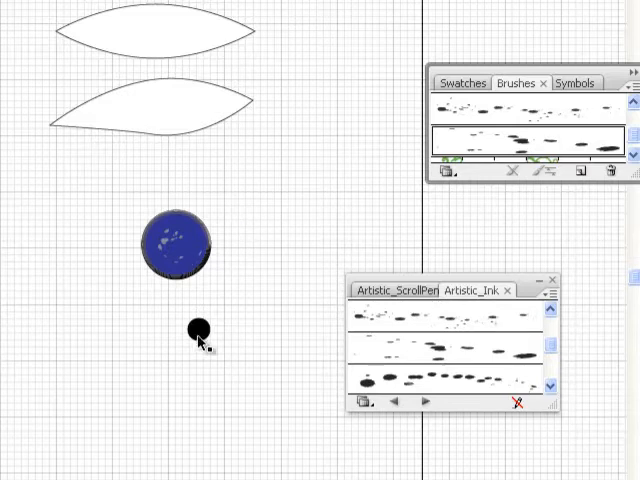
{"action": "mouse_move", "coordinate": [172, 255]}
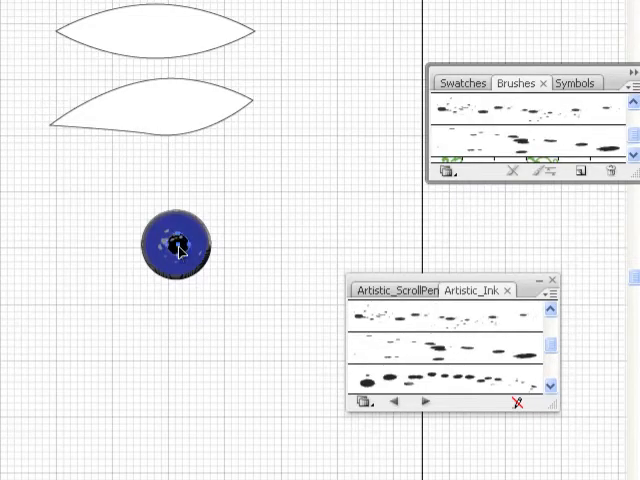
- Bring the pupil in front of the iris, adjust transparency, and move the iris over the upper eye
{"action": "right_click", "coordinate": [178, 245]}
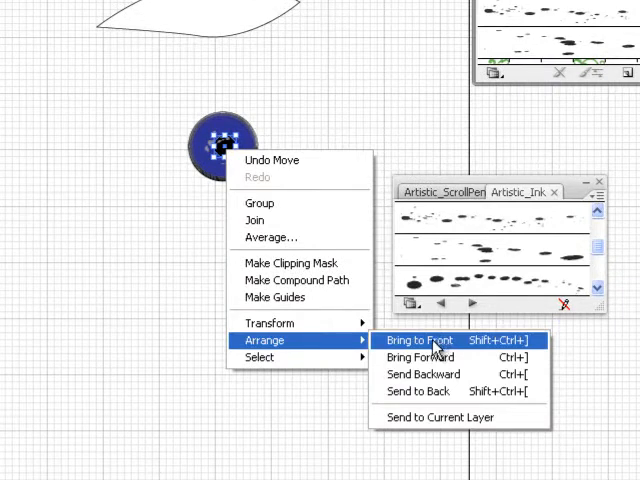
{"action": "left_click", "coordinate": [407, 340]}
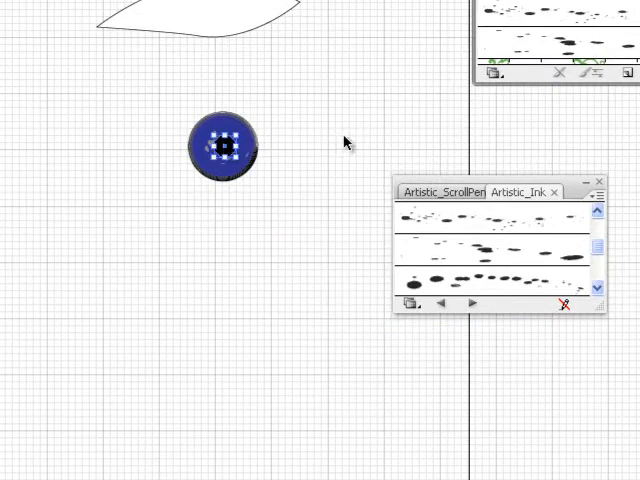
{"action": "mouse_move", "coordinate": [335, 105]}
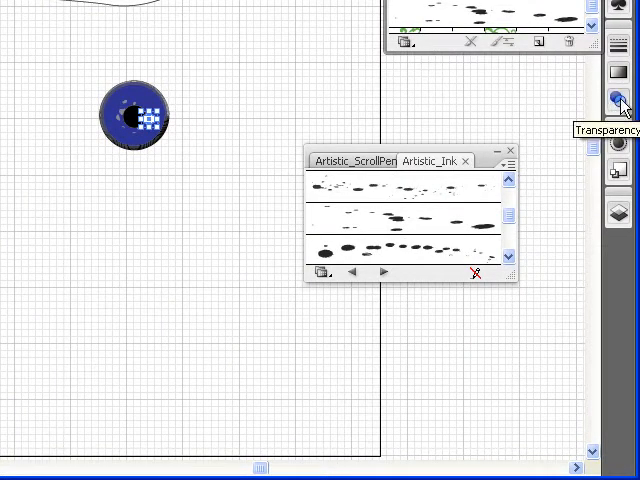
{"action": "left_click", "coordinate": [618, 100]}
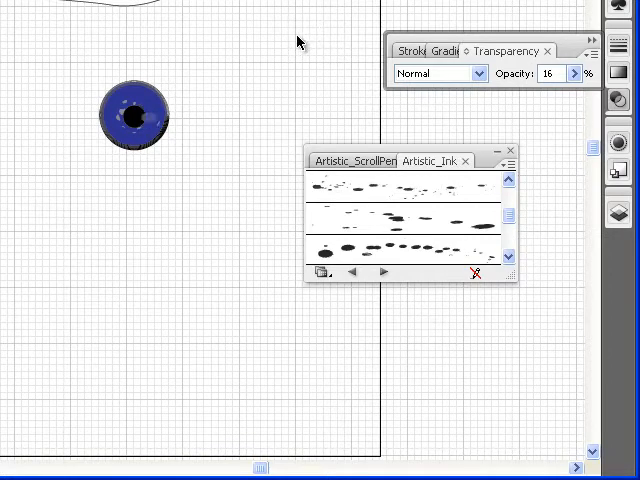
{"action": "mouse_move", "coordinate": [267, 73]}
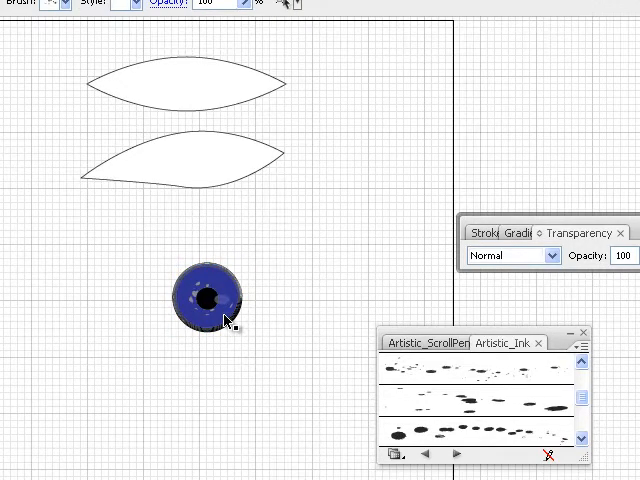
{"action": "left_click_drag", "start_coordinate": [205, 295], "coordinate": [68, 348]}
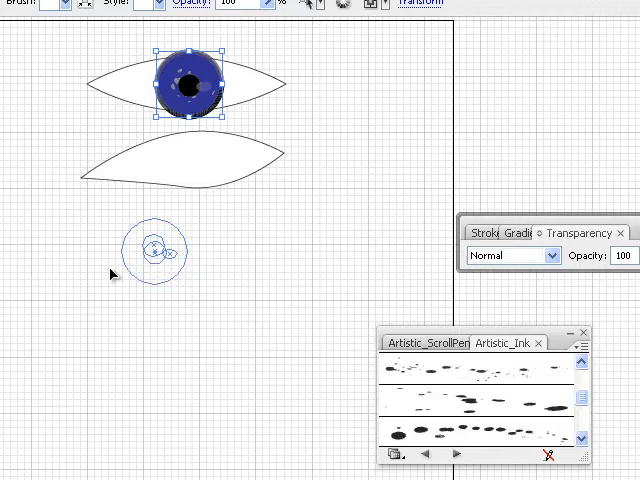
- Alt-drag a duplicate of the blue iris with its pupil
{"action": "left_click_drag", "start_coordinate": [185, 85], "coordinate": [72, 268]}
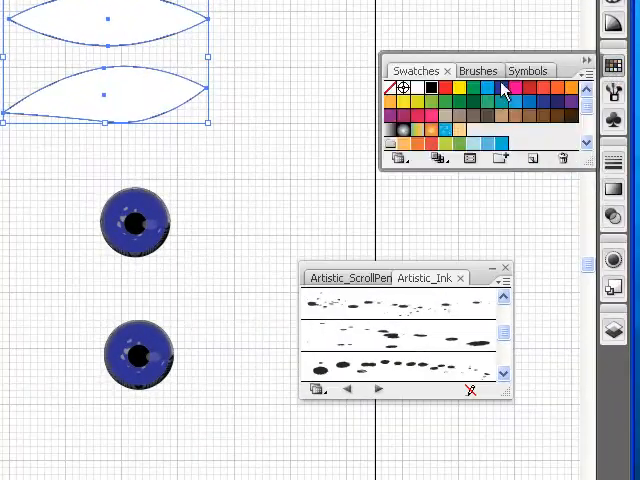
- Apply a brush to both eye outlines and set the stroke weight to 0.5 pt
{"action": "left_click", "coordinate": [478, 70]}
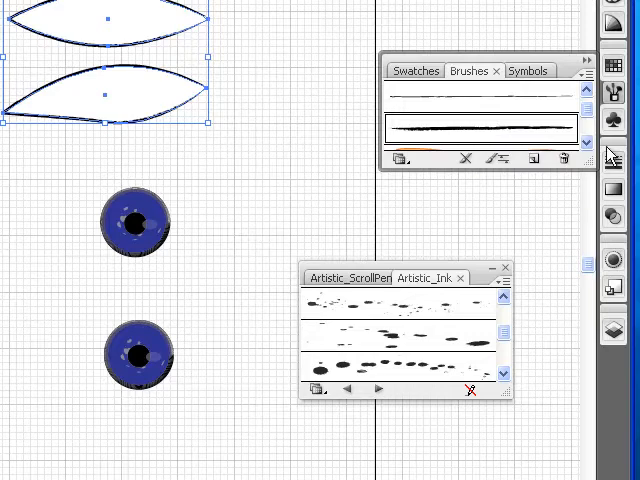
{"action": "left_click", "coordinate": [518, 191]}
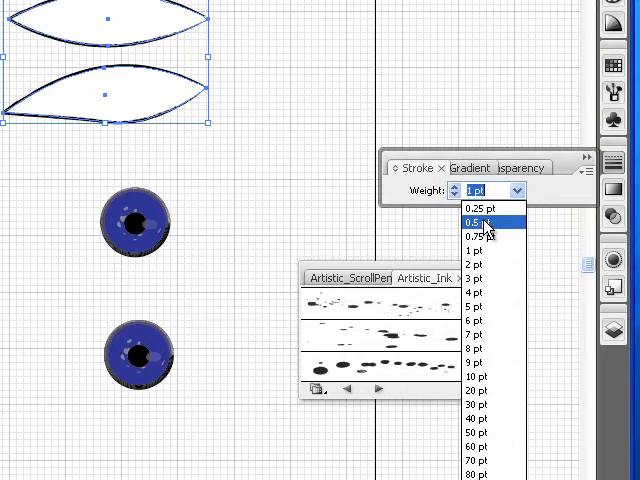
{"action": "left_click", "coordinate": [482, 221]}
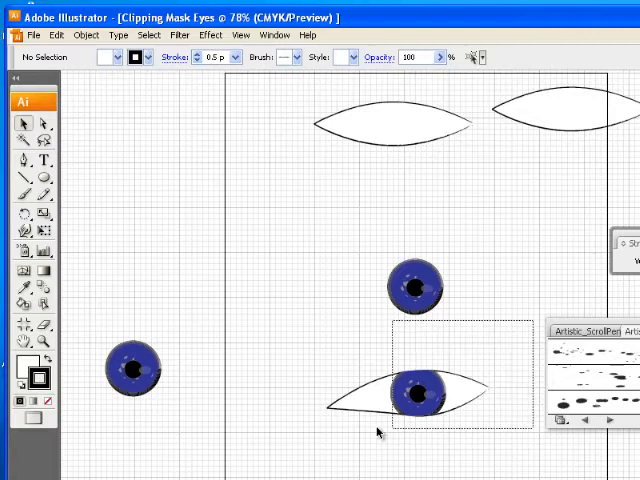
- Select the lower tilted eye outline together with its iris
{"action": "left_click", "coordinate": [410, 395]}
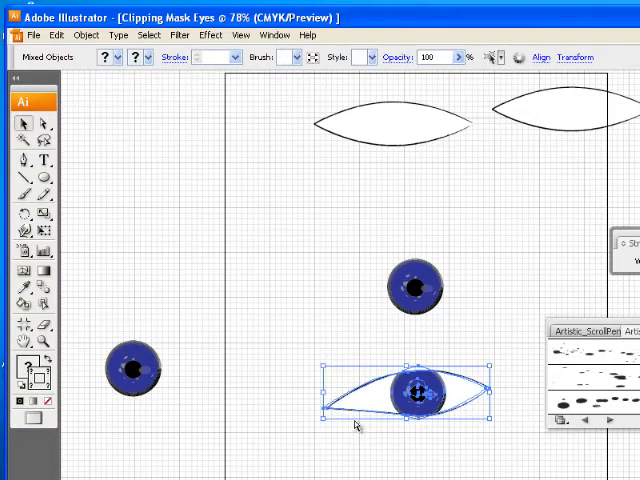
- Select the middle eye outline with its iris and make a clipping mask
{"action": "left_click", "coordinate": [490, 388]}
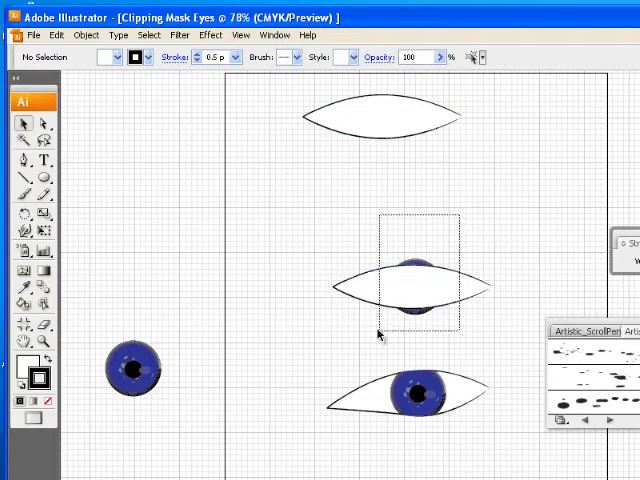
{"action": "left_click", "coordinate": [86, 35]}
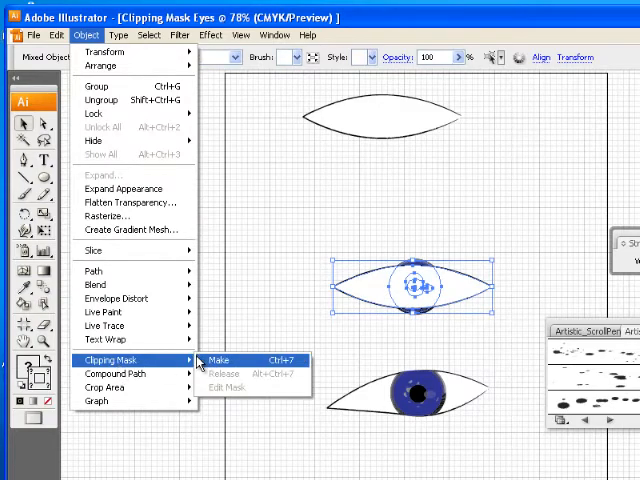
{"action": "left_click", "coordinate": [218, 359]}
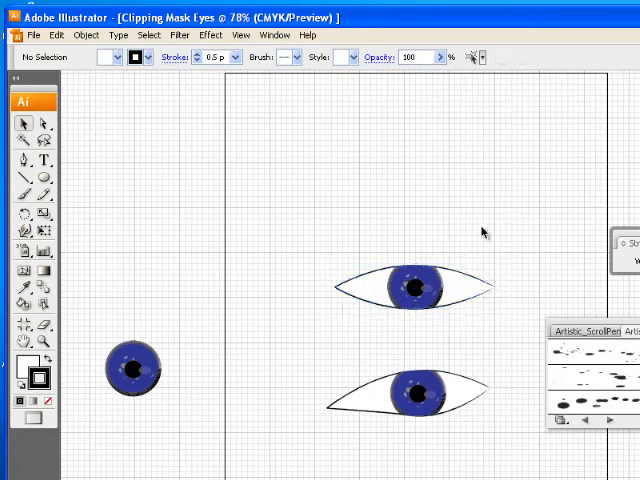
{"action": "left_click", "coordinate": [410, 287]}
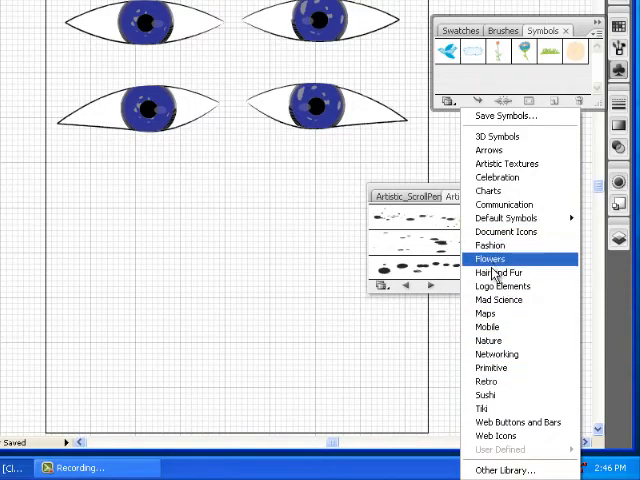
- Open the Hair and Fur symbol library and drag a hair strand onto the artboard
{"action": "left_click", "coordinate": [498, 272]}
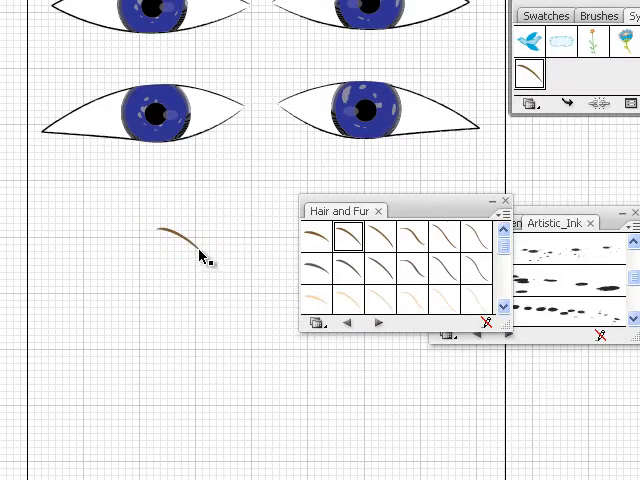
{"action": "left_click", "coordinate": [180, 240]}
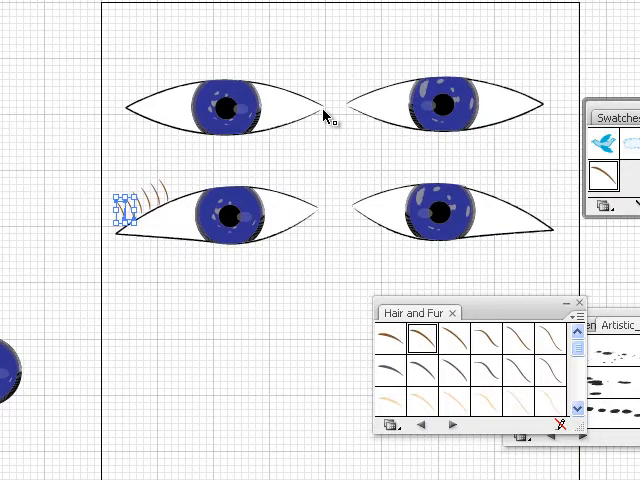
{"action": "mouse_move", "coordinate": [237, 157]}
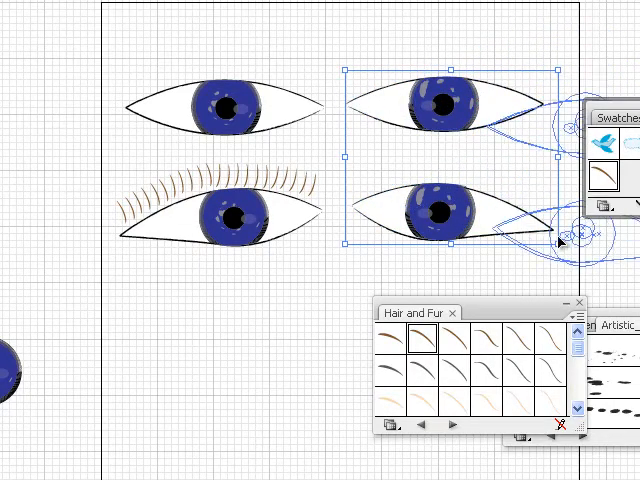
- Delete the two right-hand eyes and load the Artistic_ChalkCharcoalPencil brush library
{"action": "key", "text": "Delete"}
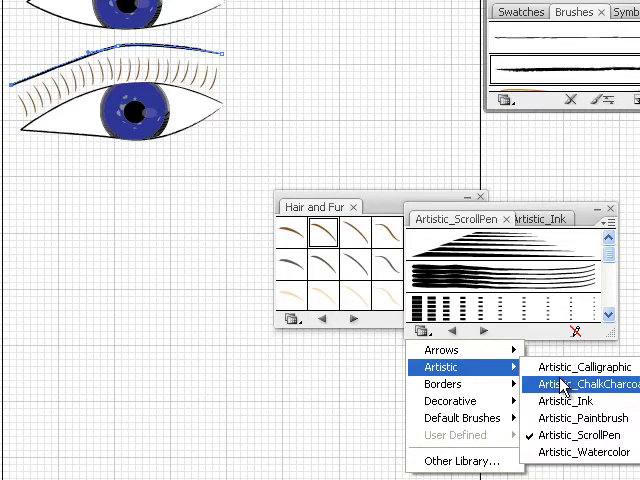
{"action": "left_click", "coordinate": [588, 385]}
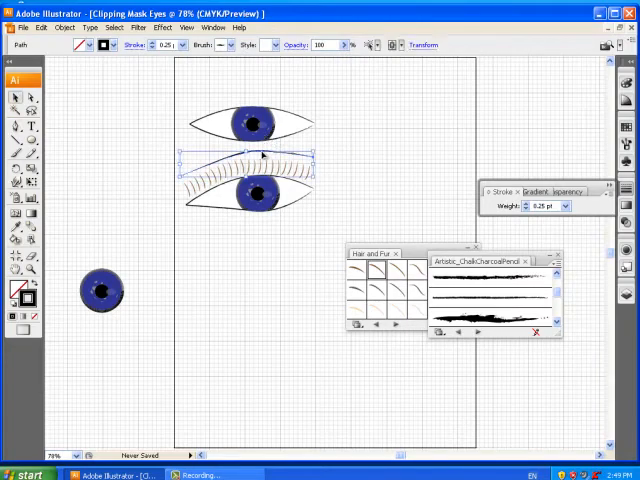
- Marquee-select the lashed eye together with its lashes and eyebrow
{"action": "left_click", "coordinate": [290, 210]}
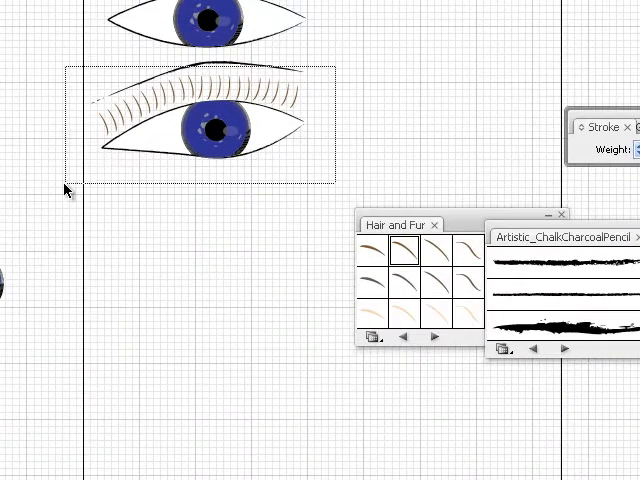
{"action": "left_click", "coordinate": [210, 130]}
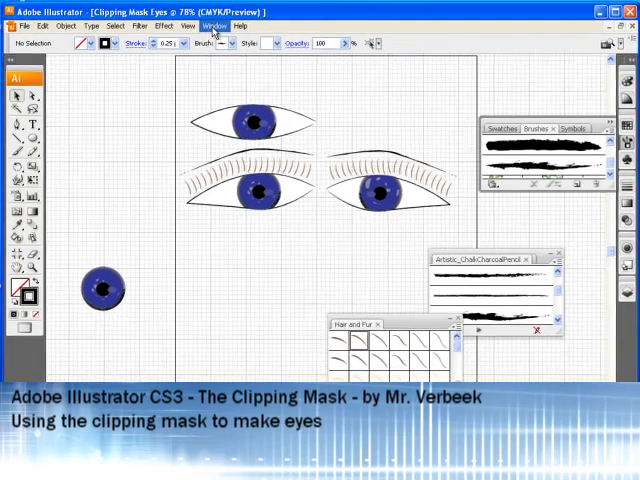
- Close the brush and symbol library panels via the Window menu
{"action": "left_click", "coordinate": [215, 24]}
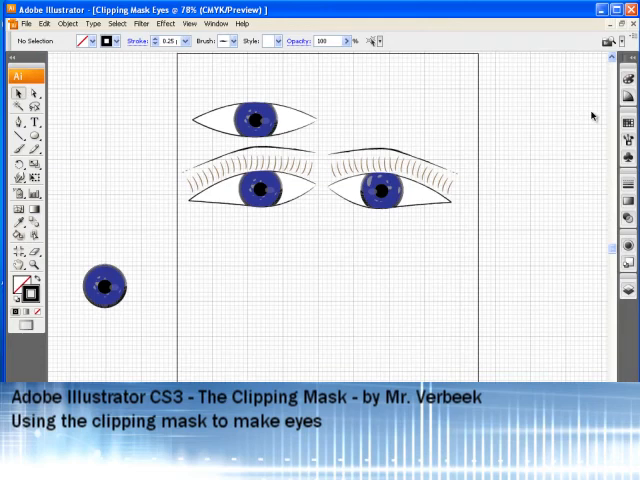
{"action": "mouse_move", "coordinate": [585, 118]}
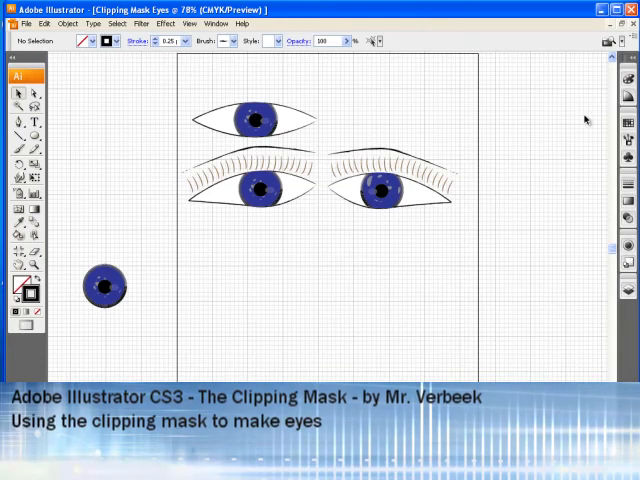